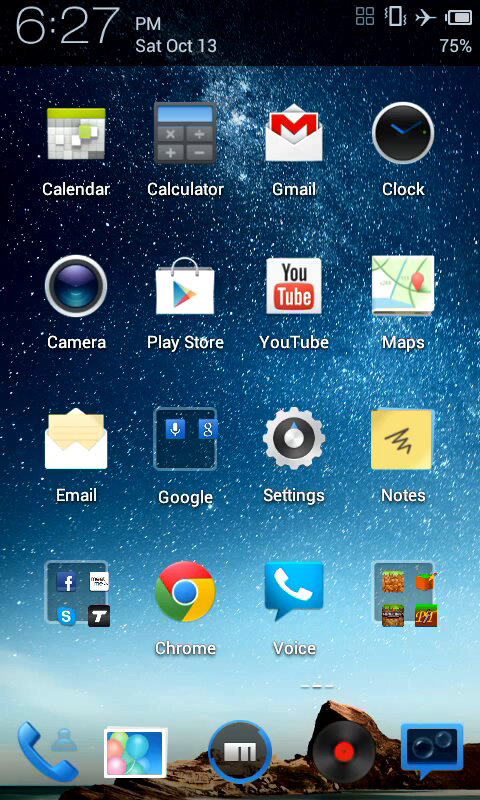
Swipe through the home screen pages and pull down the notification shade
{"action": "scroll", "scroll_direction": "right", "scroll_amount": 3}
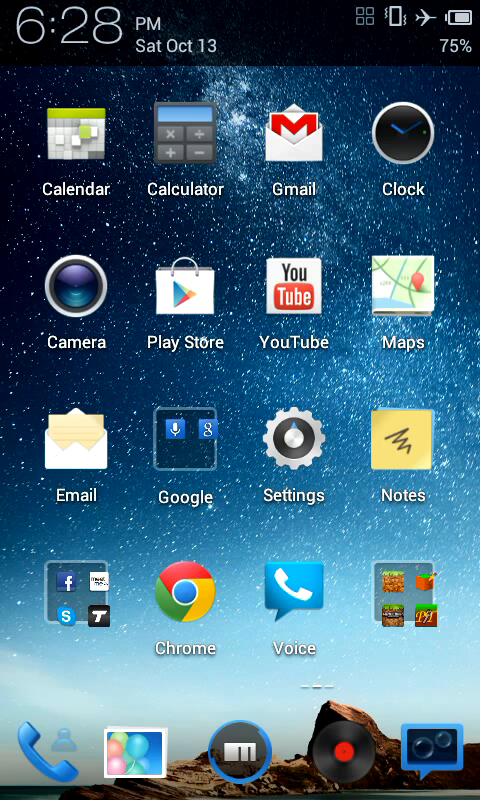
{"action": "left_click_drag", "start_coordinate": [240, 10], "coordinate": [240, 300]}
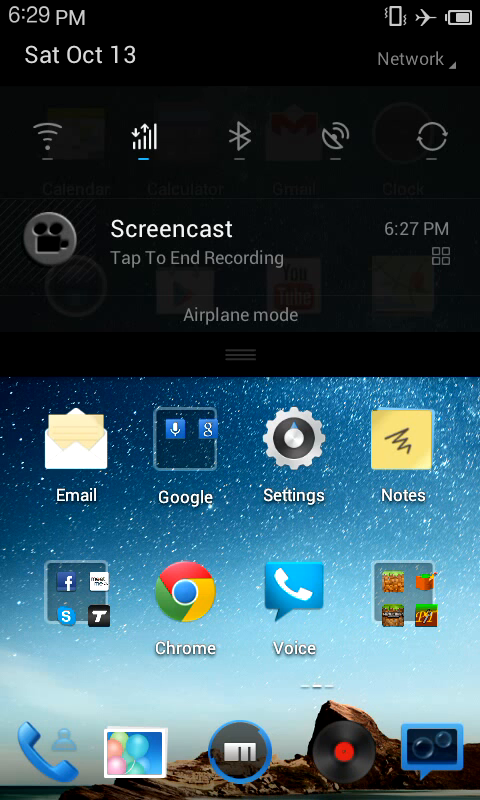
{"action": "left_click", "coordinate": [408, 58]}
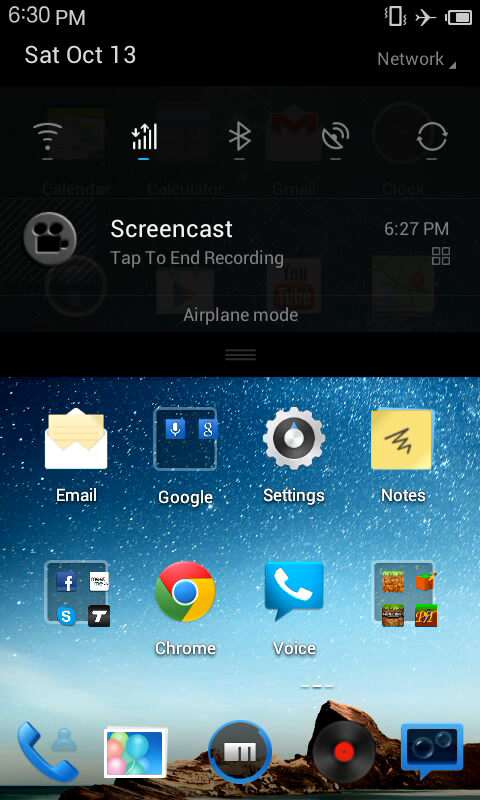
{"action": "left_click", "coordinate": [410, 58]}
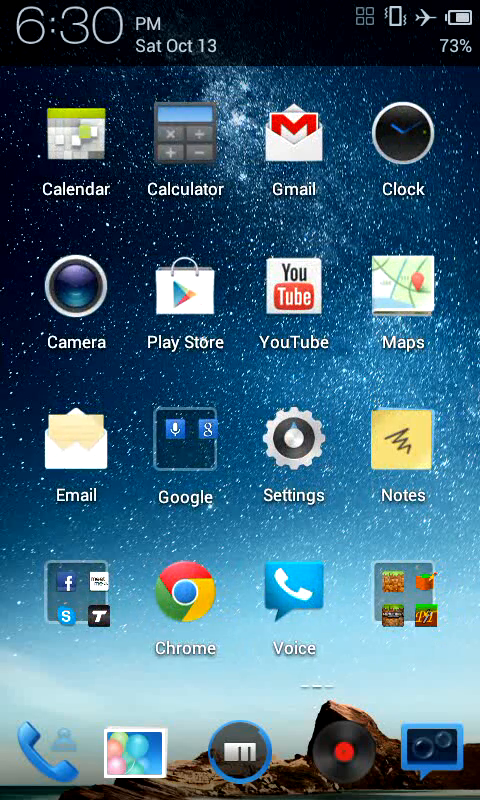
Review the About page's device model and software version details in Settings
{"action": "left_click", "coordinate": [292, 442]}
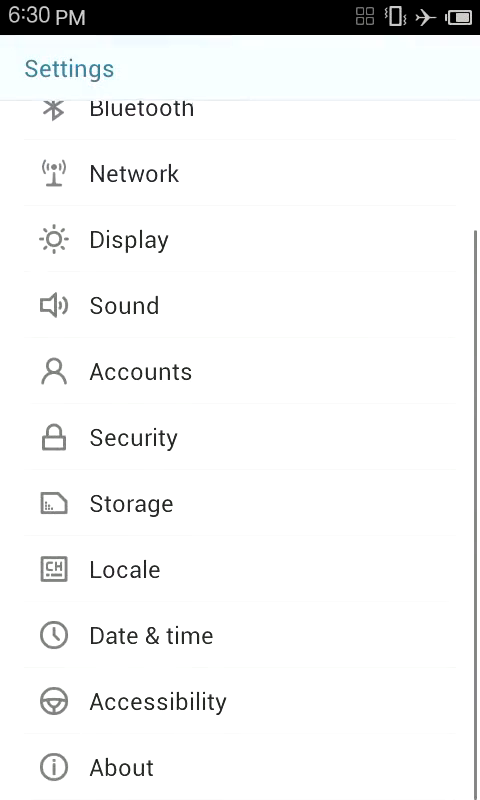
{"action": "left_click", "coordinate": [116, 766]}
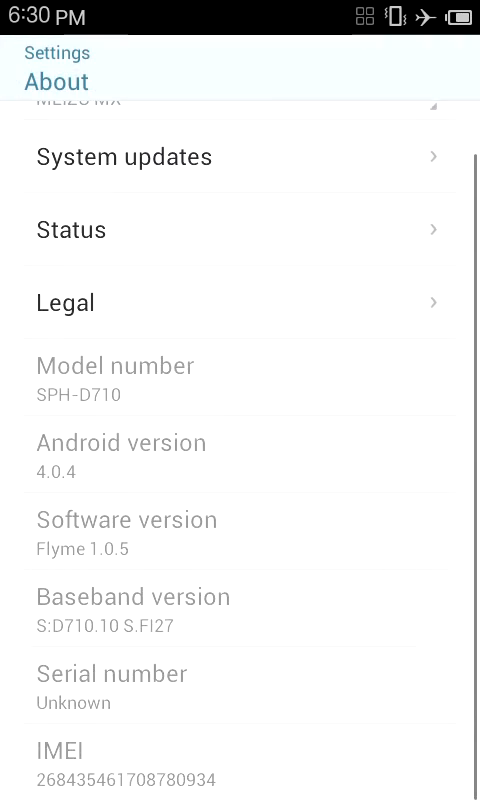
{"action": "scroll", "scroll_direction": "down", "scroll_amount": 3}
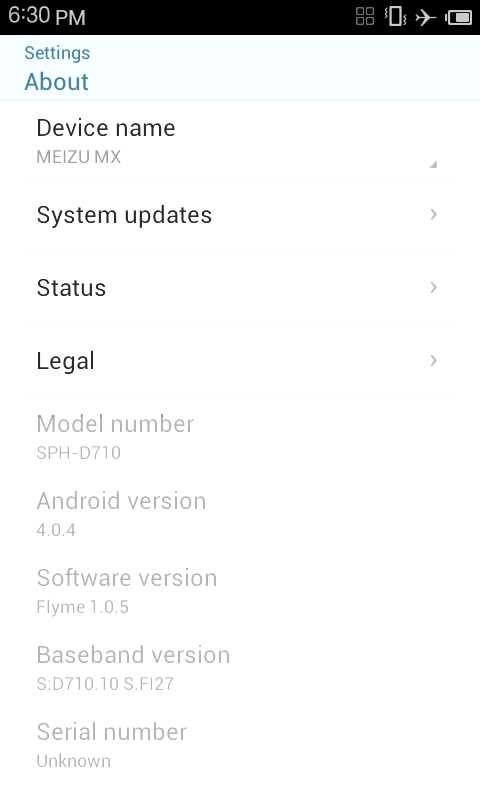
{"action": "scroll", "scroll_direction": "down", "scroll_amount": 3}
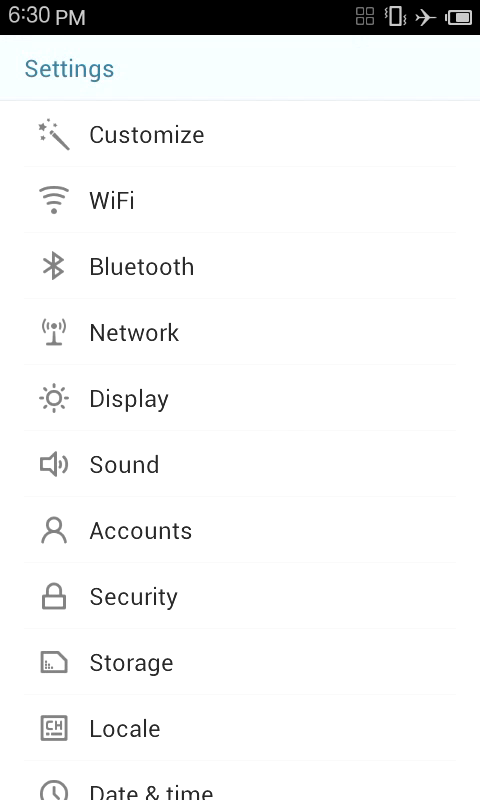
{"action": "scroll", "scroll_direction": "down", "scroll_amount": 3}
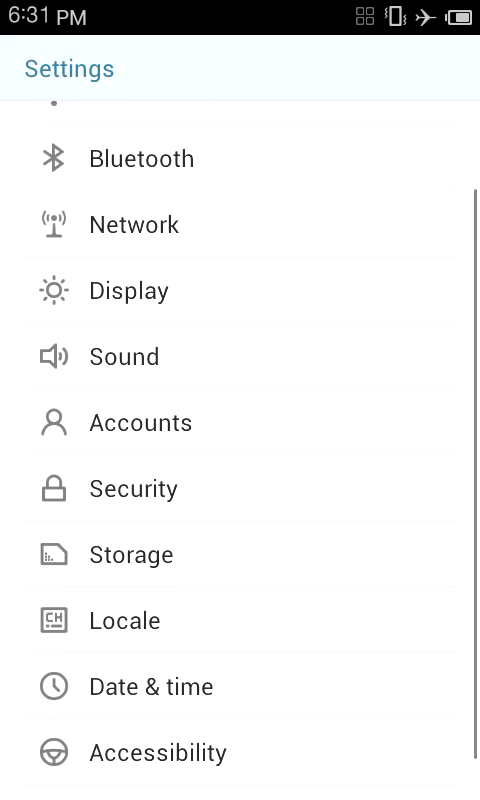
{"action": "left_click_drag", "start_coordinate": [240, 4], "coordinate": [240, 300]}
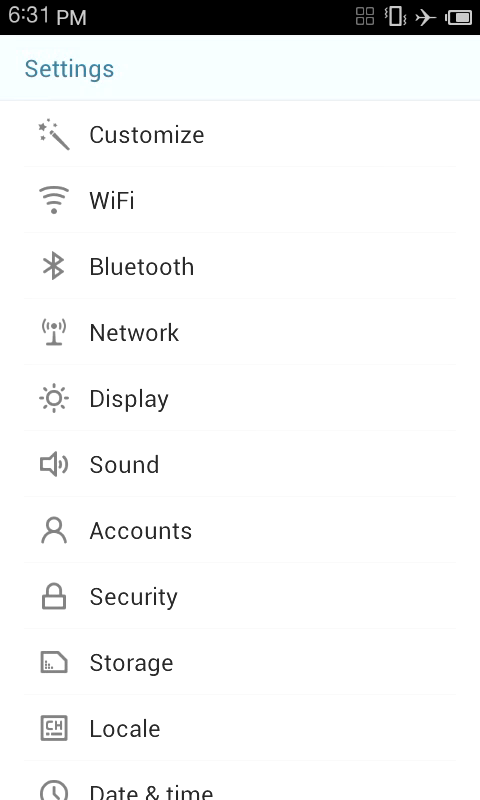
{"action": "left_click", "coordinate": [148, 136]}
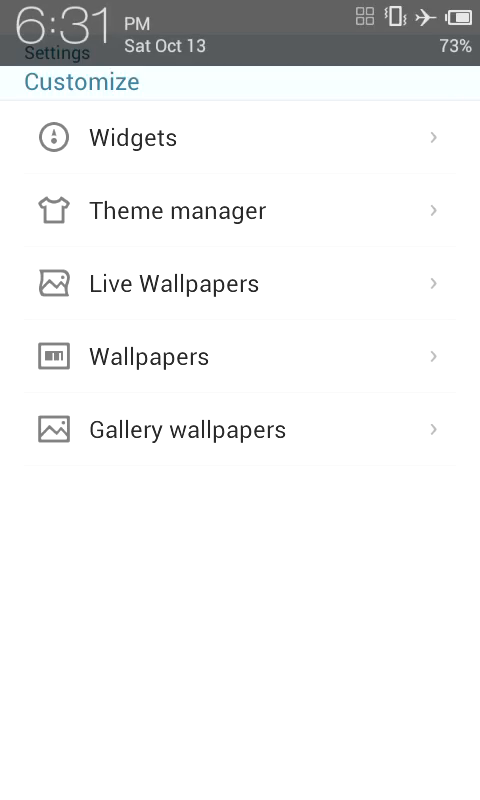
{"action": "left_click", "coordinate": [136, 136]}
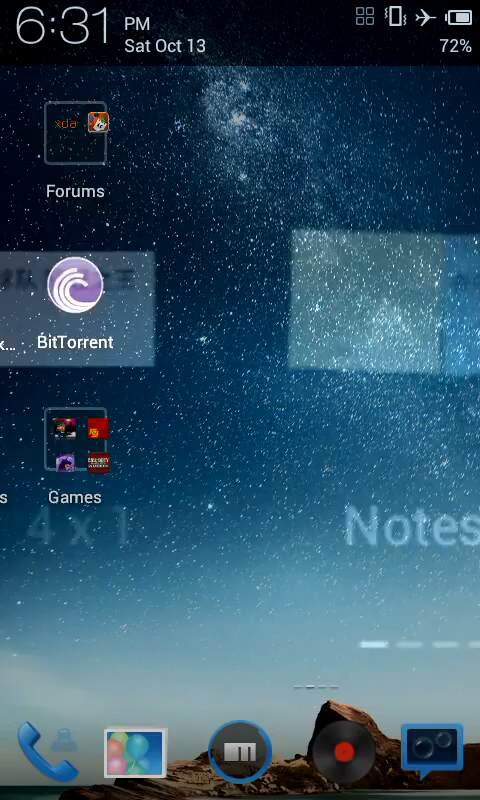
{"action": "scroll", "scroll_direction": "left", "scroll_amount": 3}
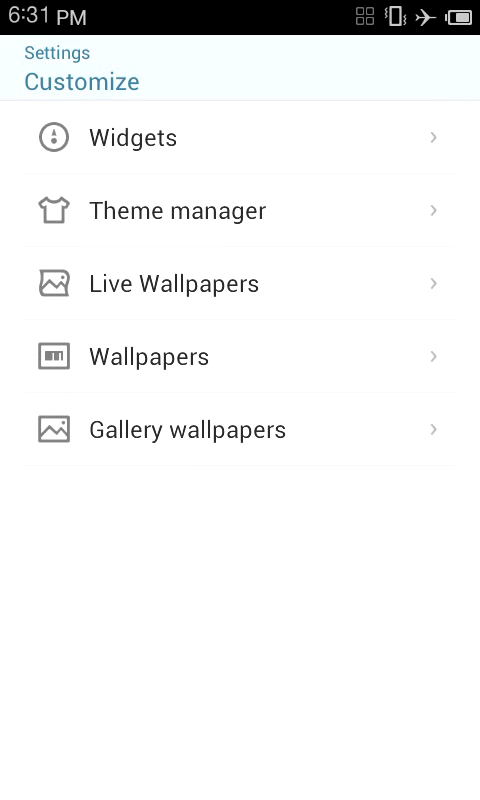
{"action": "left_click", "coordinate": [148, 356]}
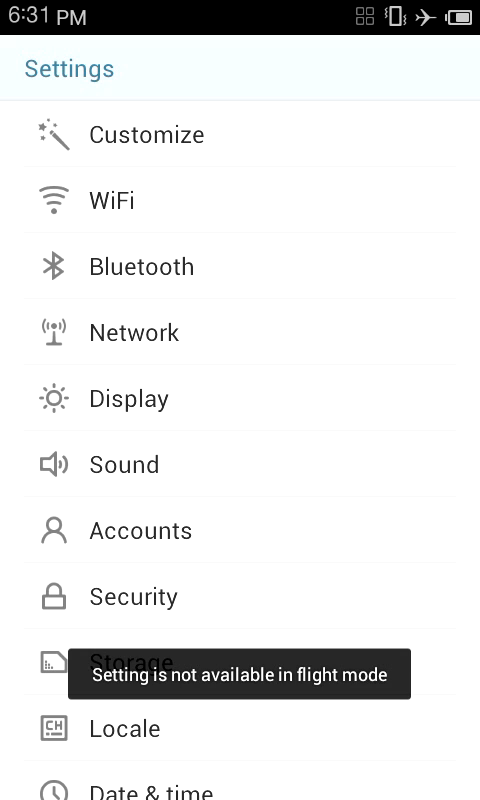
{"action": "left_click", "coordinate": [128, 400]}
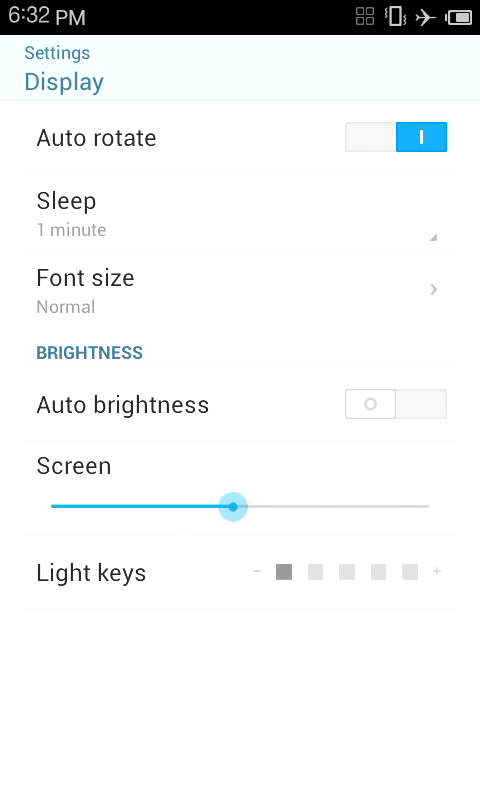
{"action": "left_click", "coordinate": [438, 588]}
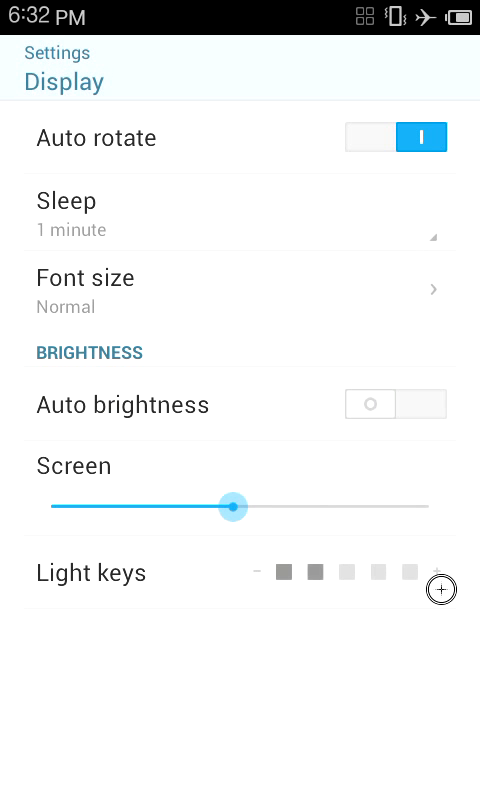
{"action": "left_click", "coordinate": [440, 588]}
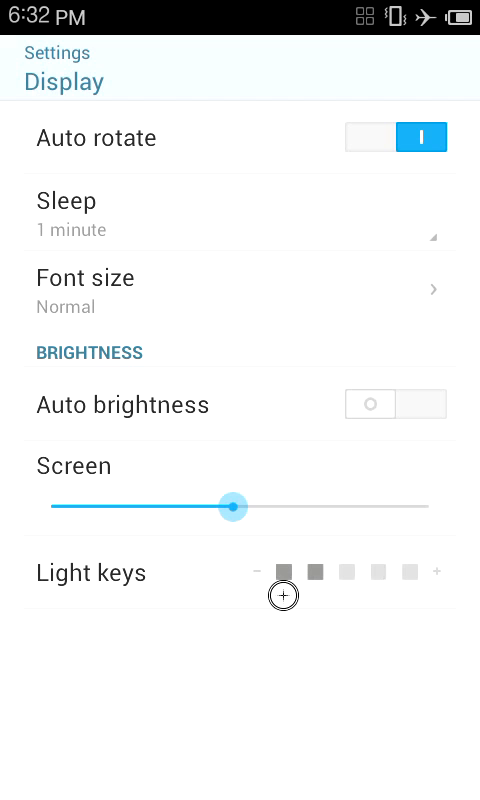
{"action": "left_click", "coordinate": [260, 570]}
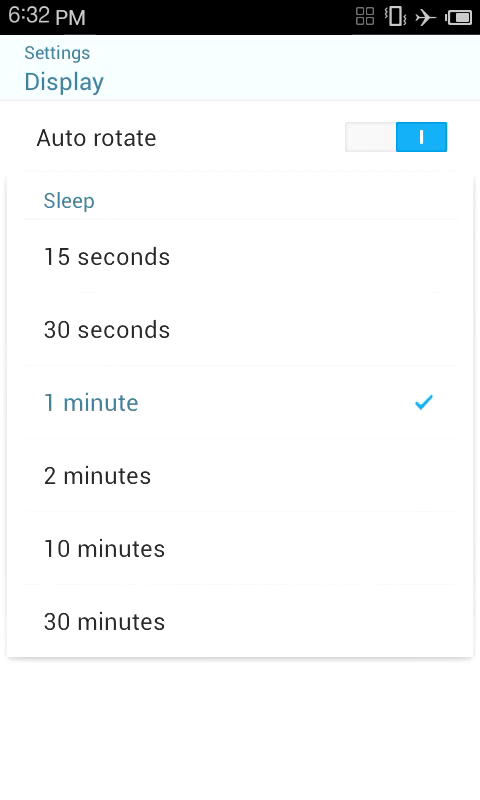
{"action": "left_click", "coordinate": [84, 402]}
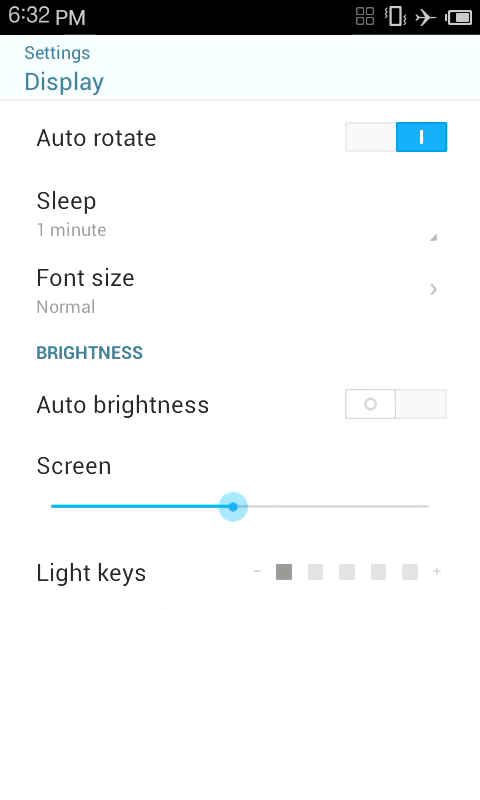
{"action": "left_click", "coordinate": [76, 278]}
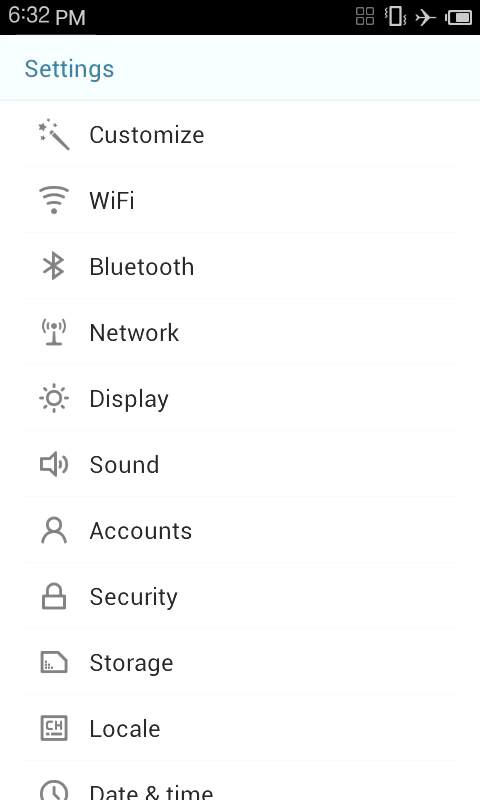
Switch keyboard sounds on in the Sound settings
{"action": "left_click", "coordinate": [122, 464]}
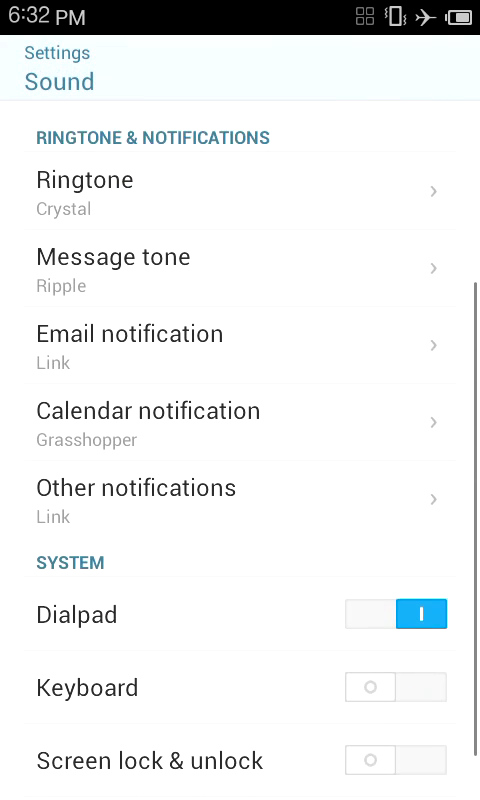
{"action": "scroll", "scroll_direction": "down", "scroll_amount": 3}
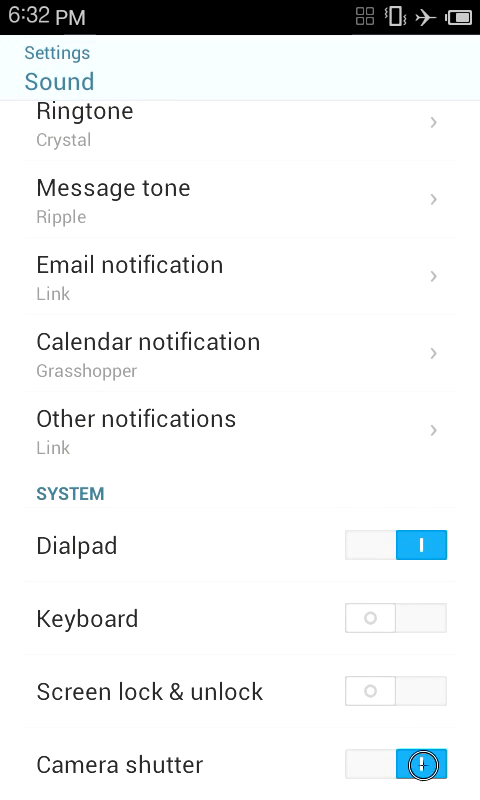
{"action": "scroll", "scroll_direction": "down", "scroll_amount": 3}
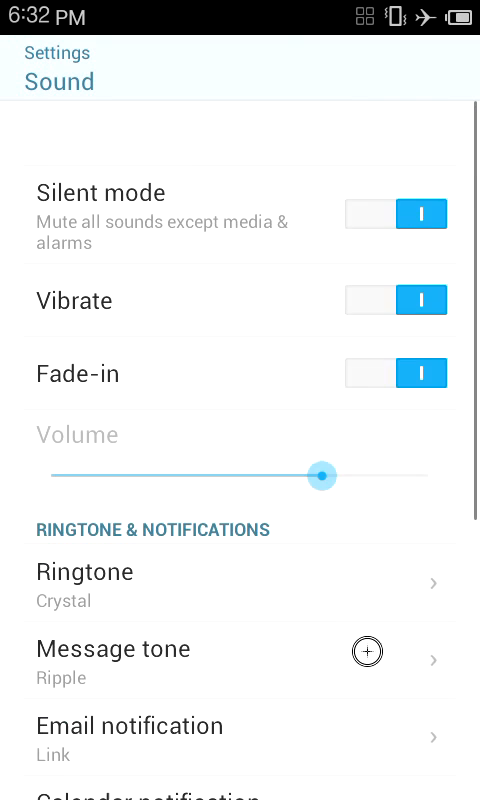
{"action": "scroll", "scroll_direction": "down", "scroll_amount": 3}
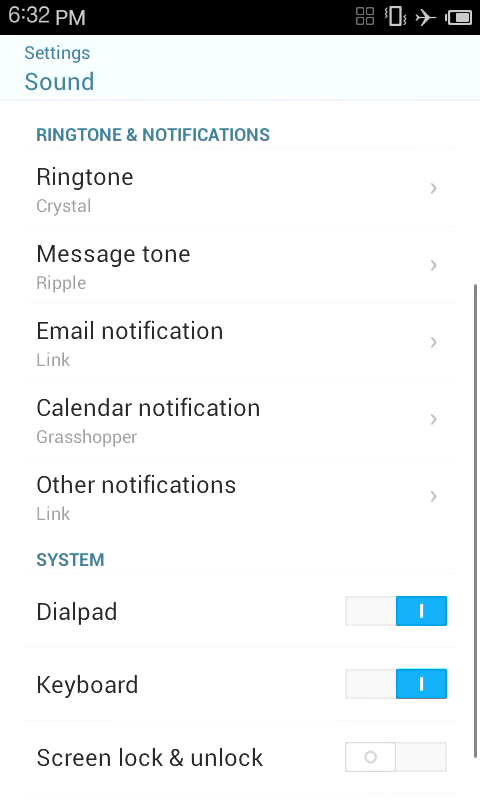
Browse the message tone list, keeping Ripple selected
{"action": "left_click", "coordinate": [112, 252]}
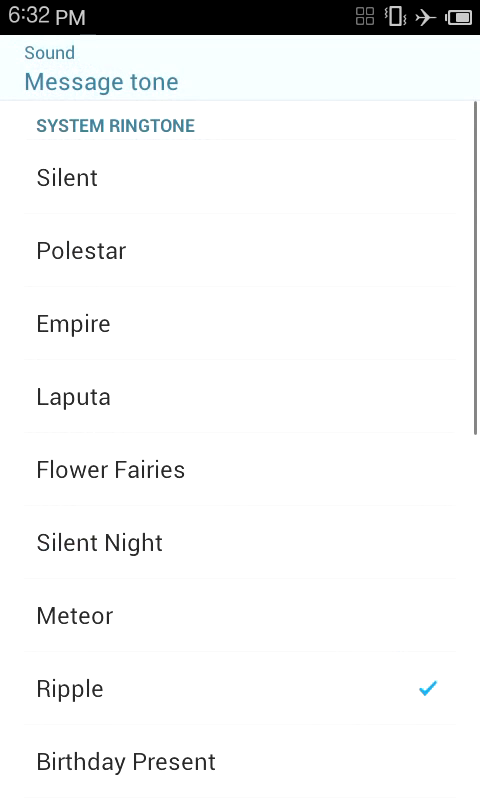
{"action": "scroll", "scroll_direction": "down", "scroll_amount": 3}
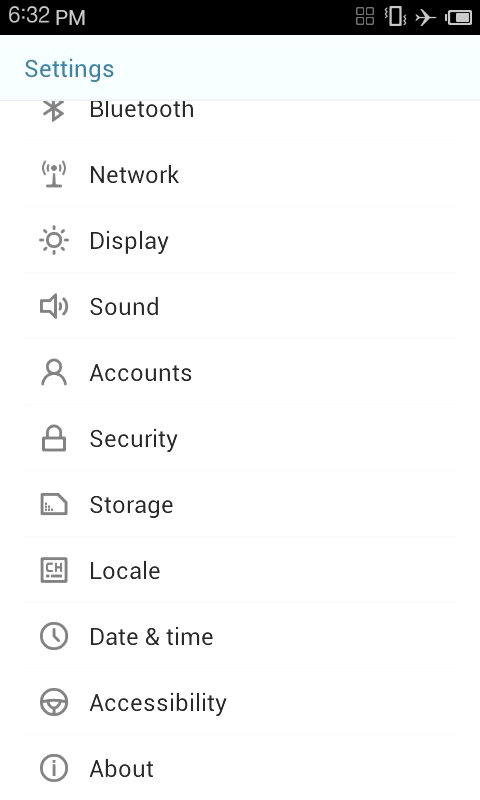
Look over the Security options, including credential storage, without changing anything
{"action": "left_click", "coordinate": [132, 438]}
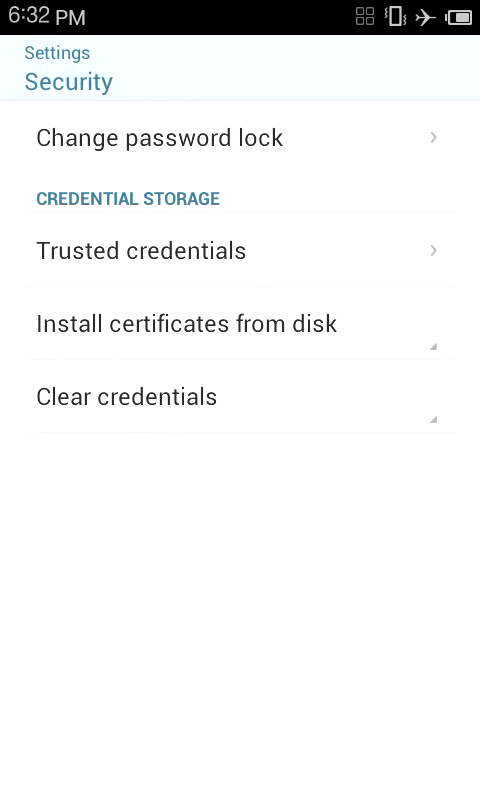
{"action": "left_click", "coordinate": [160, 138]}
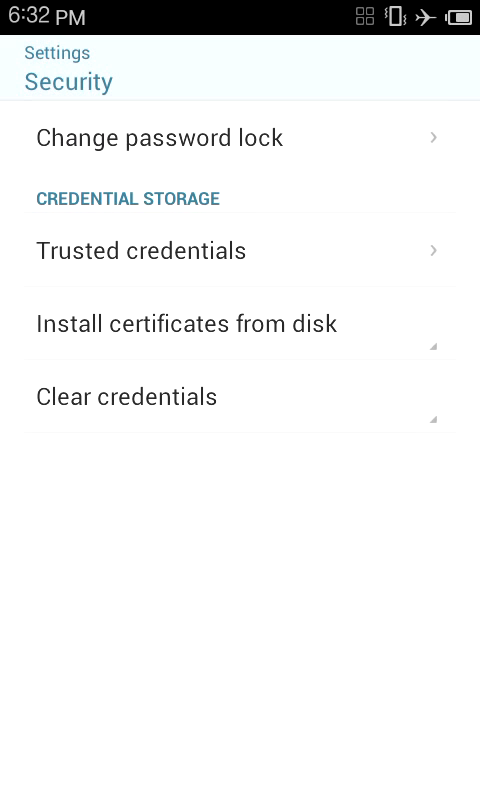
{"action": "key", "text": "back"}
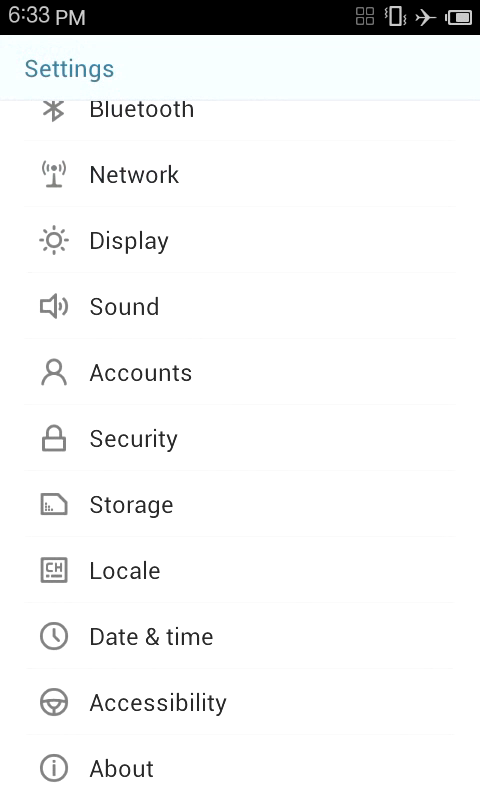
{"action": "left_click", "coordinate": [130, 498]}
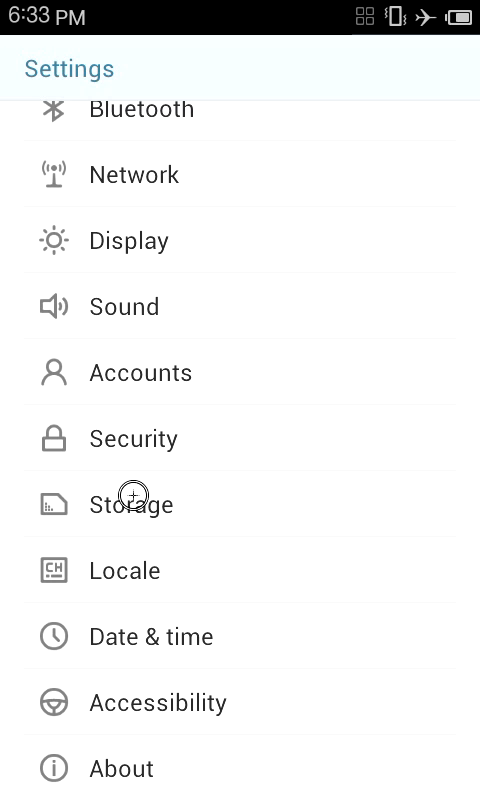
{"action": "left_click", "coordinate": [128, 504]}
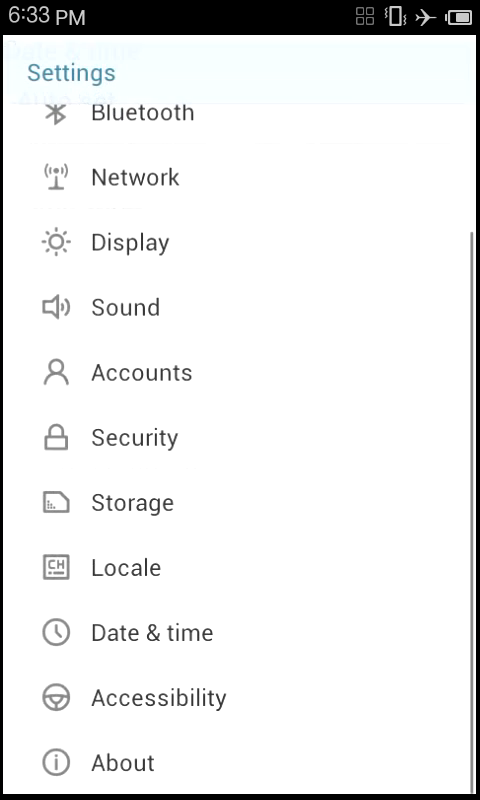
{"action": "left_click", "coordinate": [120, 568]}
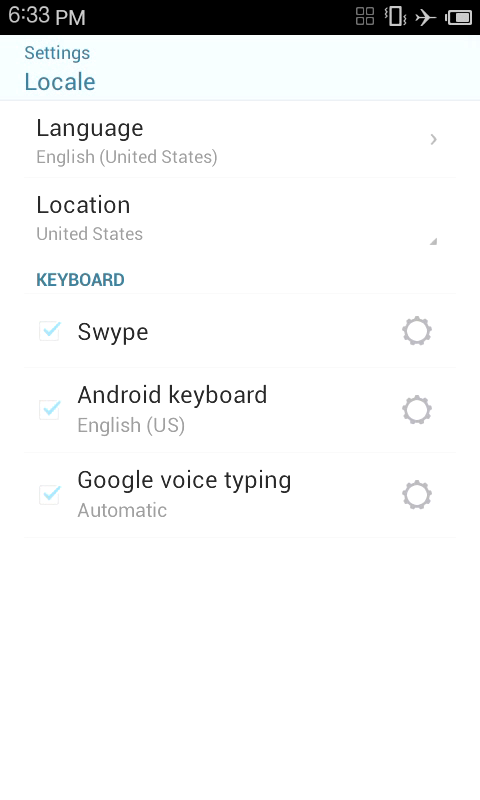
{"action": "left_click", "coordinate": [416, 410]}
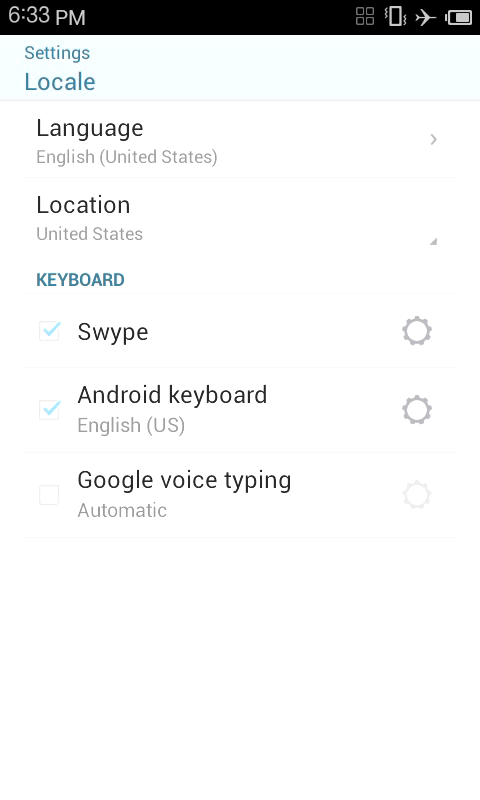
{"action": "left_click", "coordinate": [50, 494]}
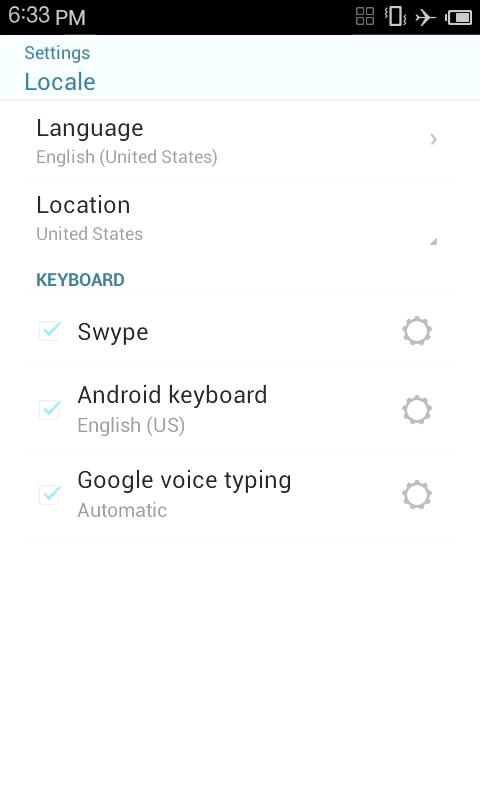
{"action": "left_click", "coordinate": [418, 408]}
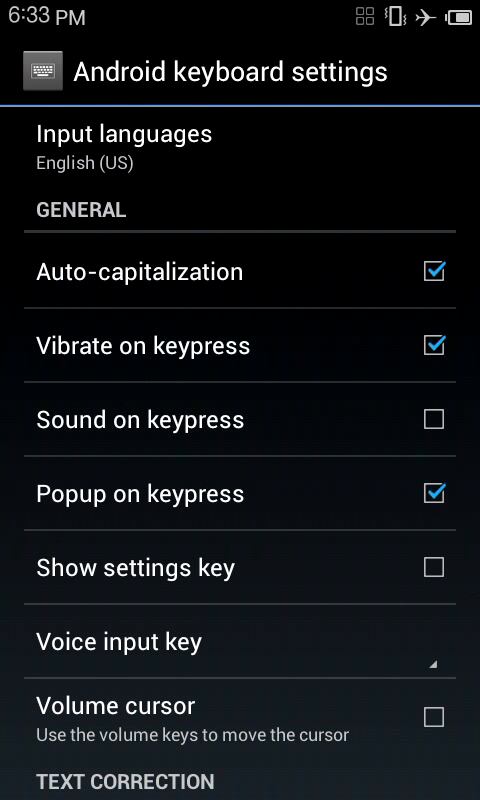
{"action": "scroll", "scroll_direction": "down", "scroll_amount": 3}
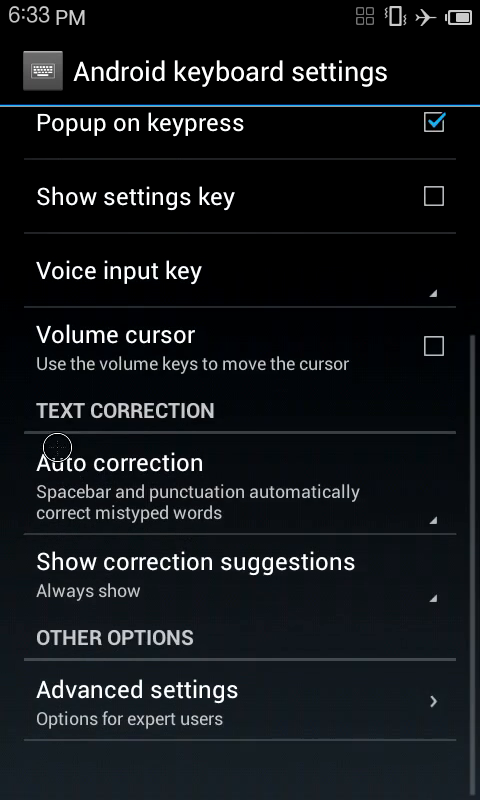
{"action": "scroll", "scroll_direction": "down", "scroll_amount": 3}
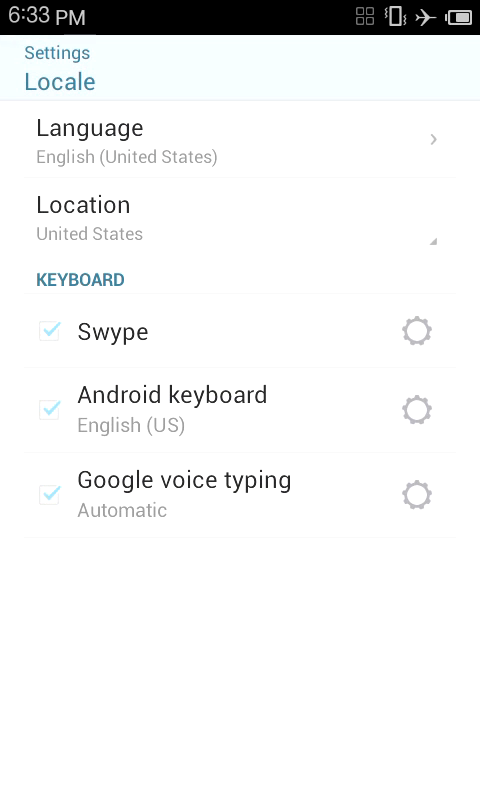
{"action": "left_click", "coordinate": [84, 204]}
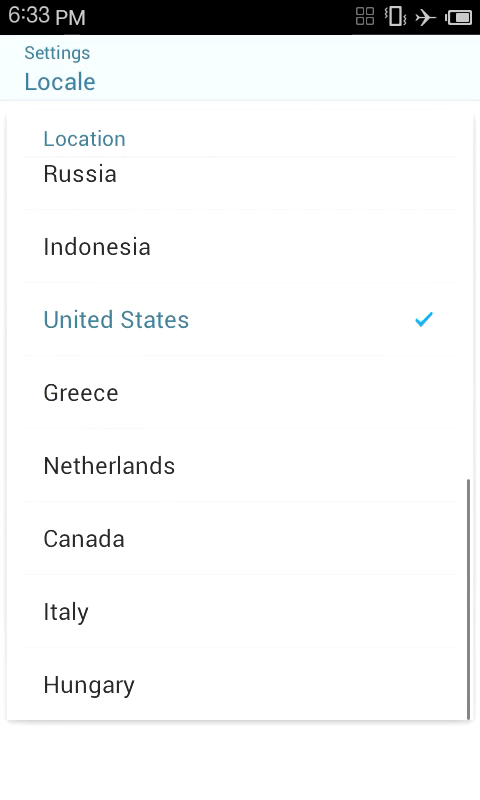
{"action": "scroll", "scroll_direction": "down", "scroll_amount": 3}
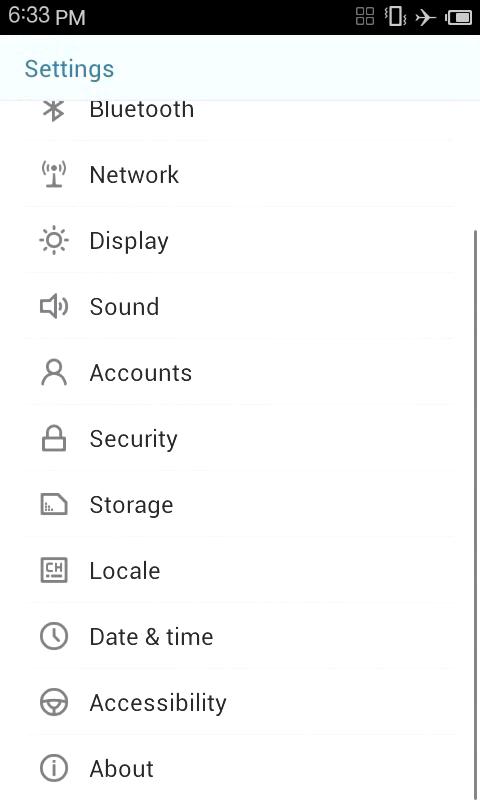
Launch the Music app showing All songs, Folders and Recently added
{"action": "left_click", "coordinate": [120, 768]}
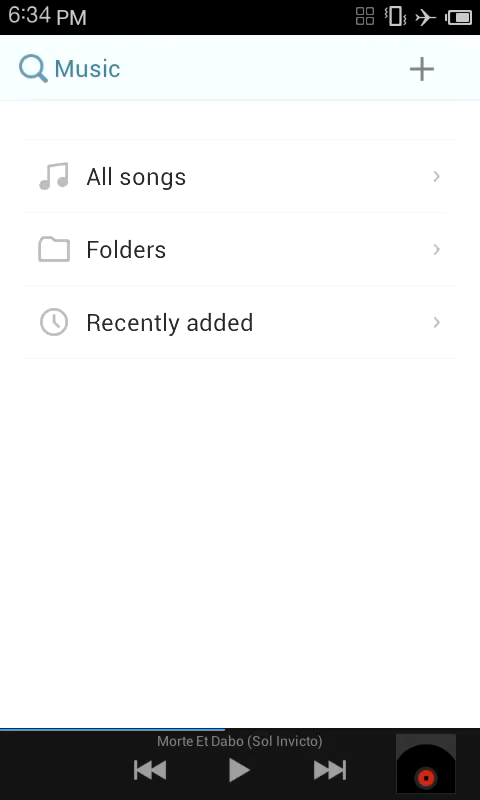
Browse the library's 309 songs, 18 artists and 55 albums, then go to the home screen
{"action": "left_click", "coordinate": [136, 176]}
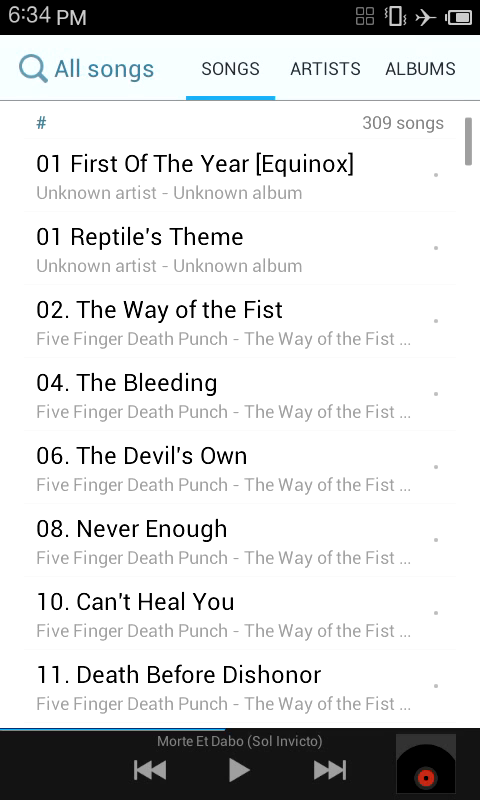
{"action": "left_click", "coordinate": [420, 68]}
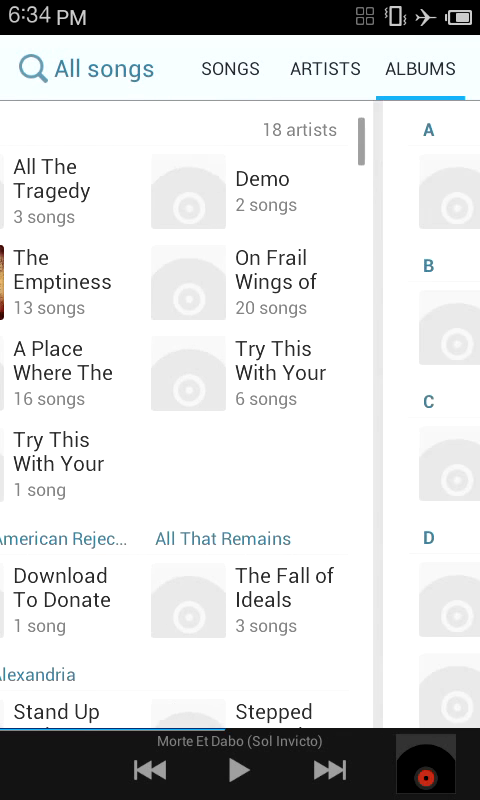
{"action": "left_click", "coordinate": [326, 68]}
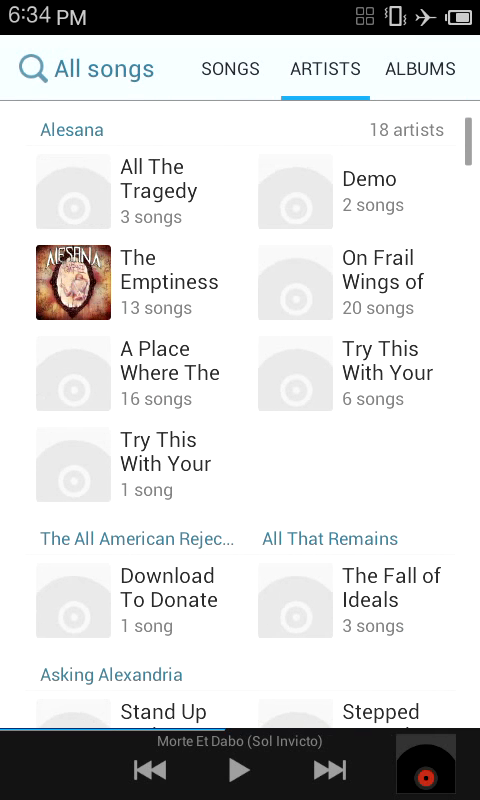
{"action": "left_click", "coordinate": [420, 68]}
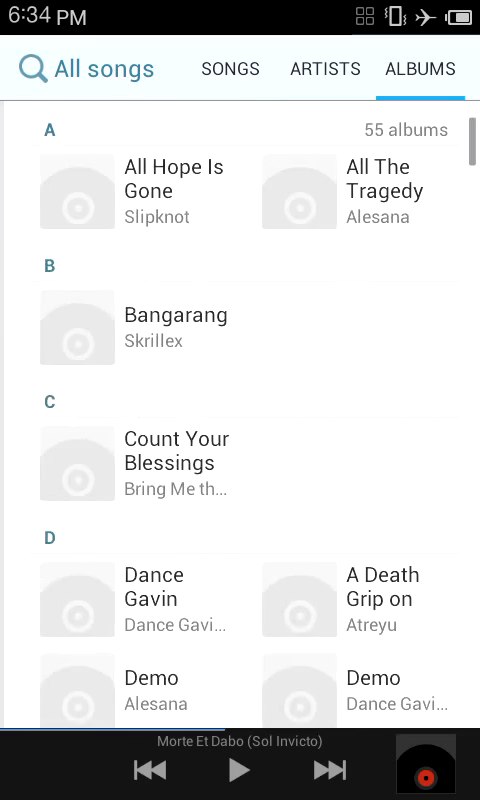
{"action": "left_click", "coordinate": [230, 68]}
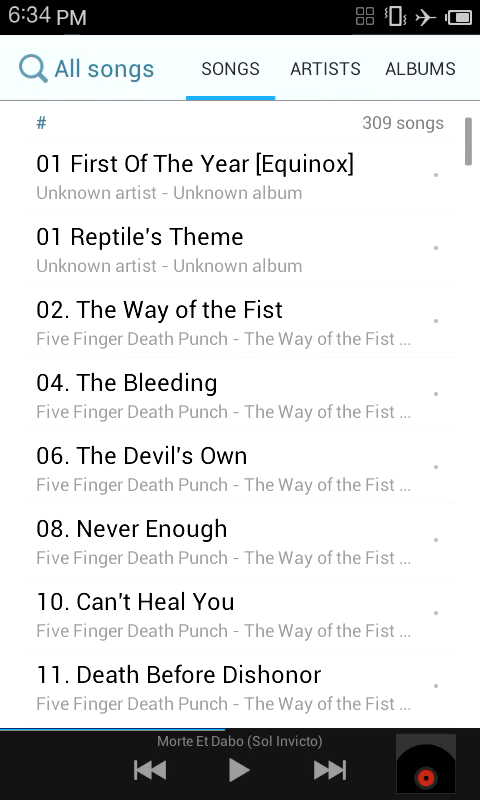
{"action": "left_click", "coordinate": [240, 740]}
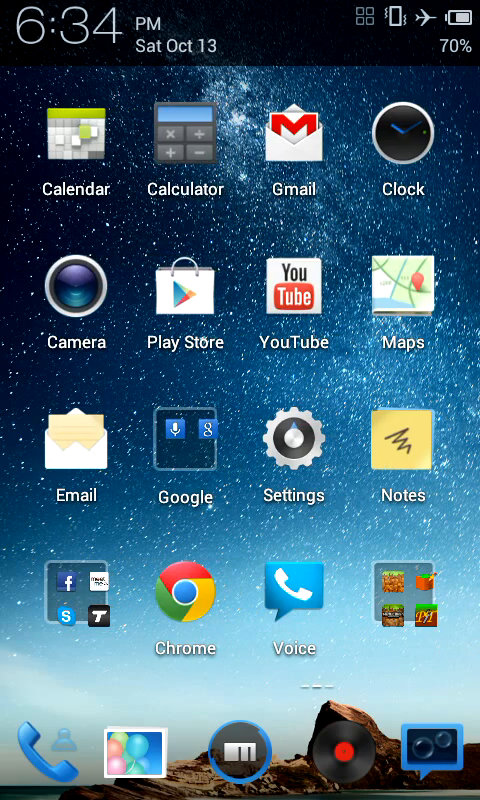
Launch the Browser onto the XDA [ROM][Flyme OS] 1.0.5 SPH-D710 thread
{"action": "left_click", "coordinate": [184, 596]}
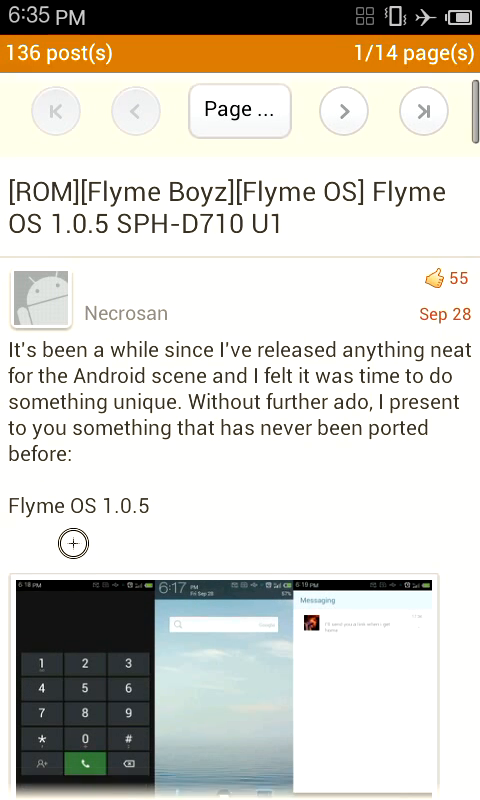
Read the first post's Notes, Working, Not Working and Issues sections, ending on the home screen
{"action": "scroll", "scroll_direction": "down", "scroll_amount": 3}
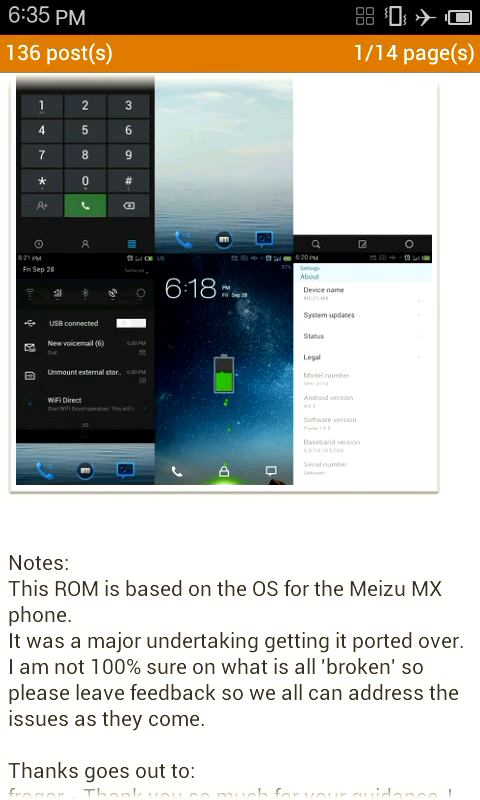
{"action": "scroll", "scroll_direction": "down", "scroll_amount": 3}
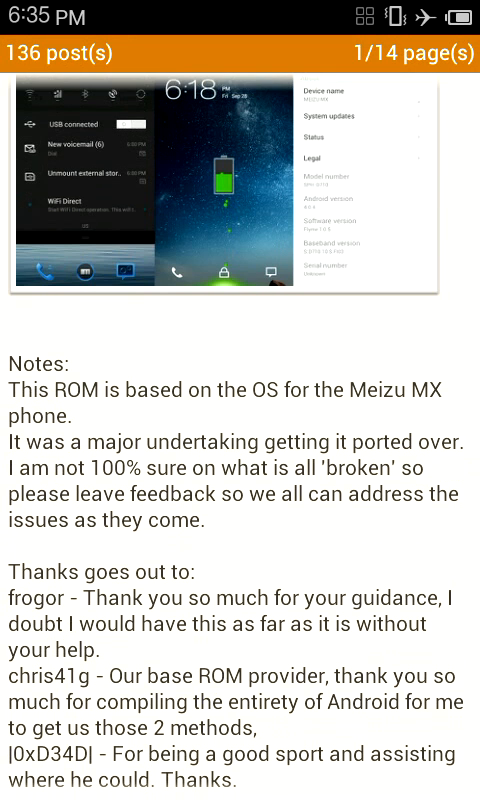
{"action": "scroll", "scroll_direction": "down", "scroll_amount": 3}
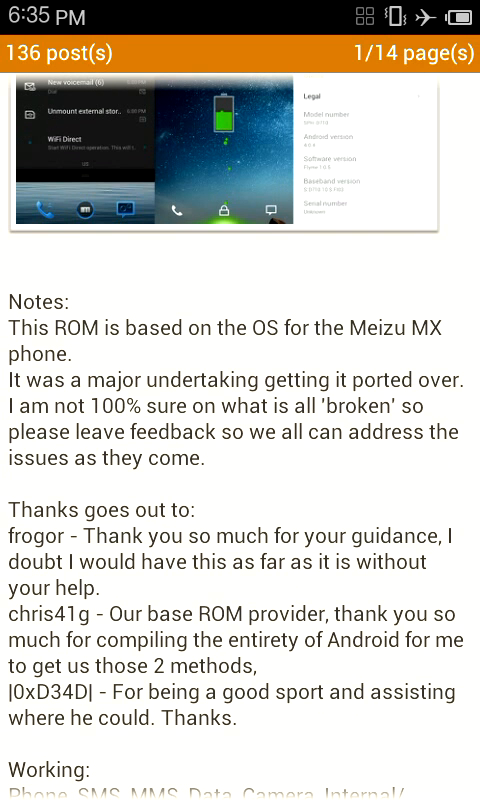
{"action": "scroll", "scroll_direction": "down", "scroll_amount": 3}
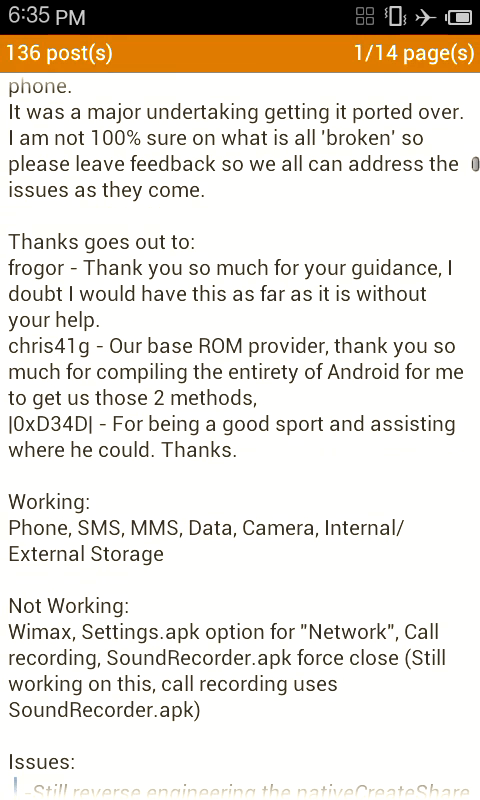
{"action": "scroll", "scroll_direction": "down", "scroll_amount": 3}
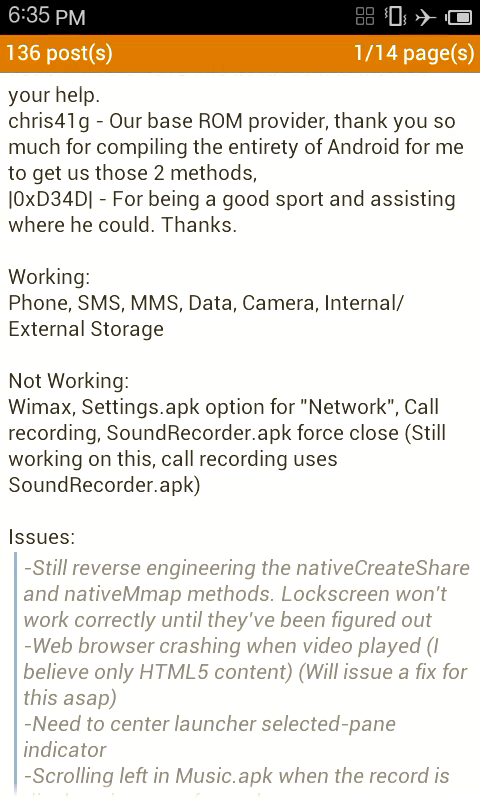
{"action": "scroll", "scroll_direction": "down", "scroll_amount": 3}
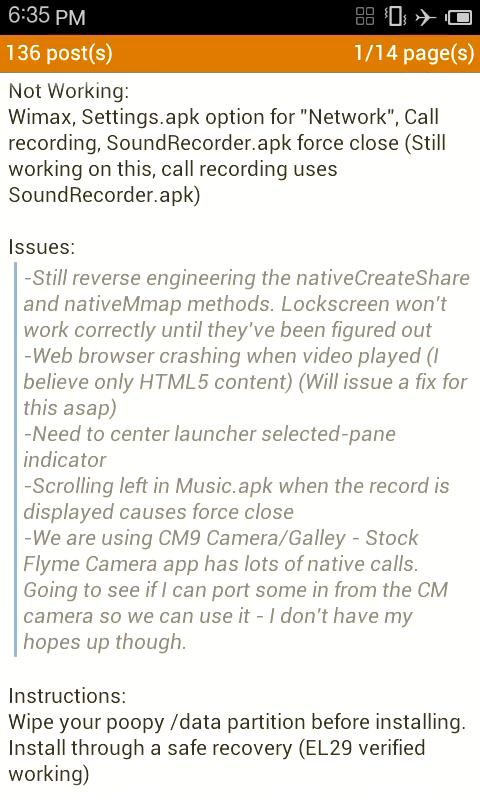
{"action": "scroll", "scroll_direction": "down", "scroll_amount": 3}
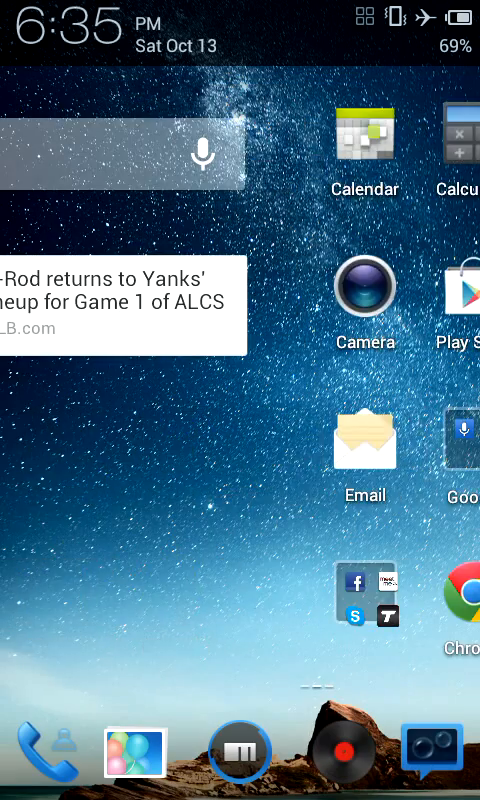
{"action": "scroll", "scroll_direction": "left", "scroll_amount": 3}
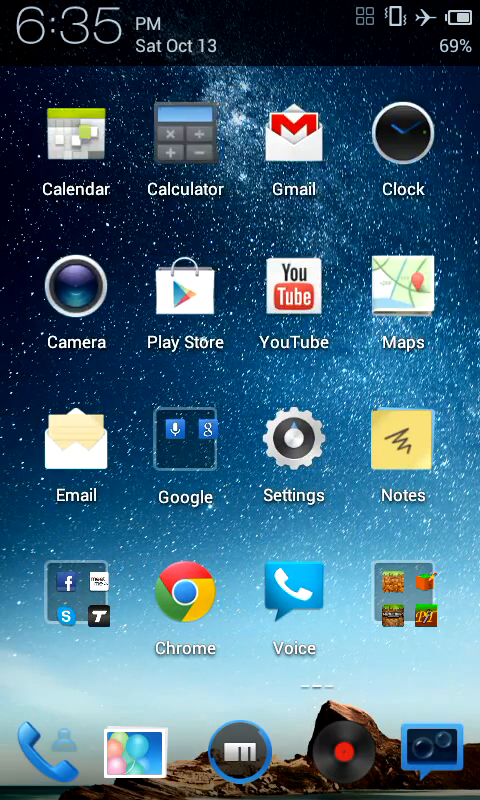